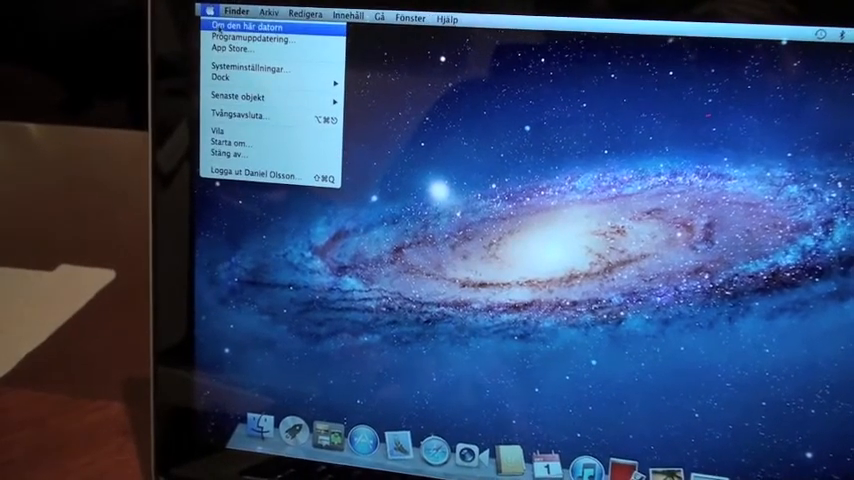
Bring up the About This Mac window showing the Mac OS X version and system details
left_click(242, 30)
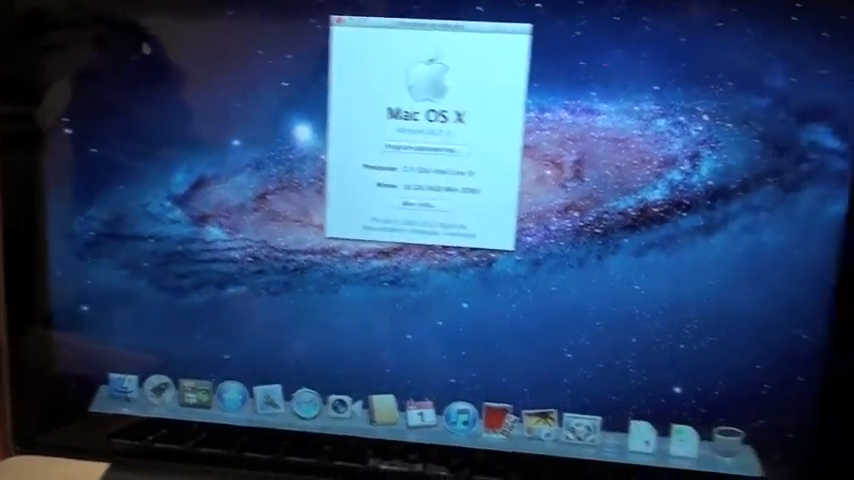